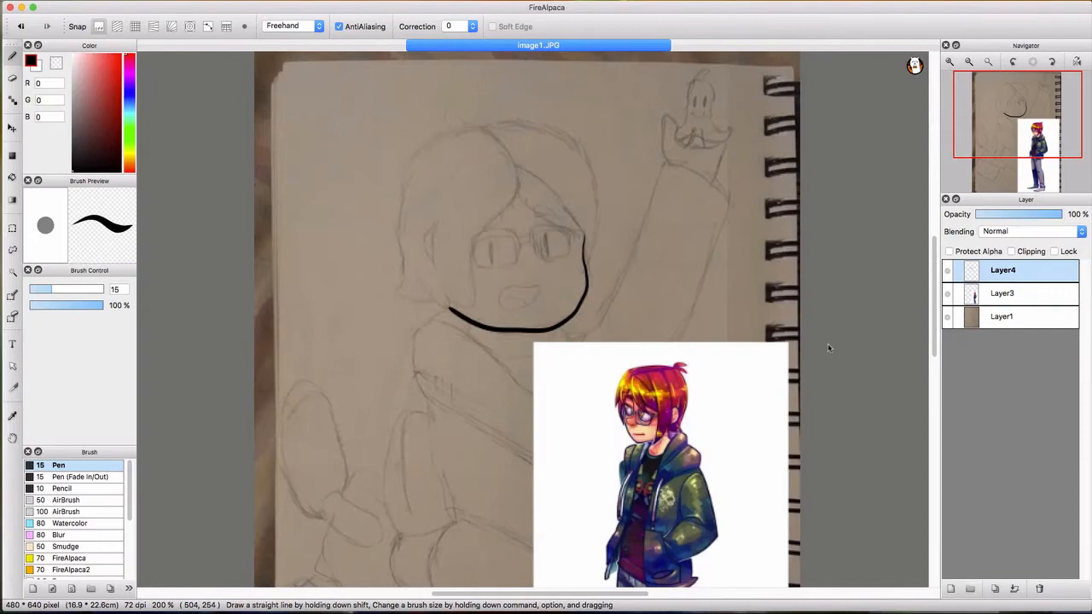
- Choose a brown shade in the Color panel for the hair lines
left_click(120, 145)
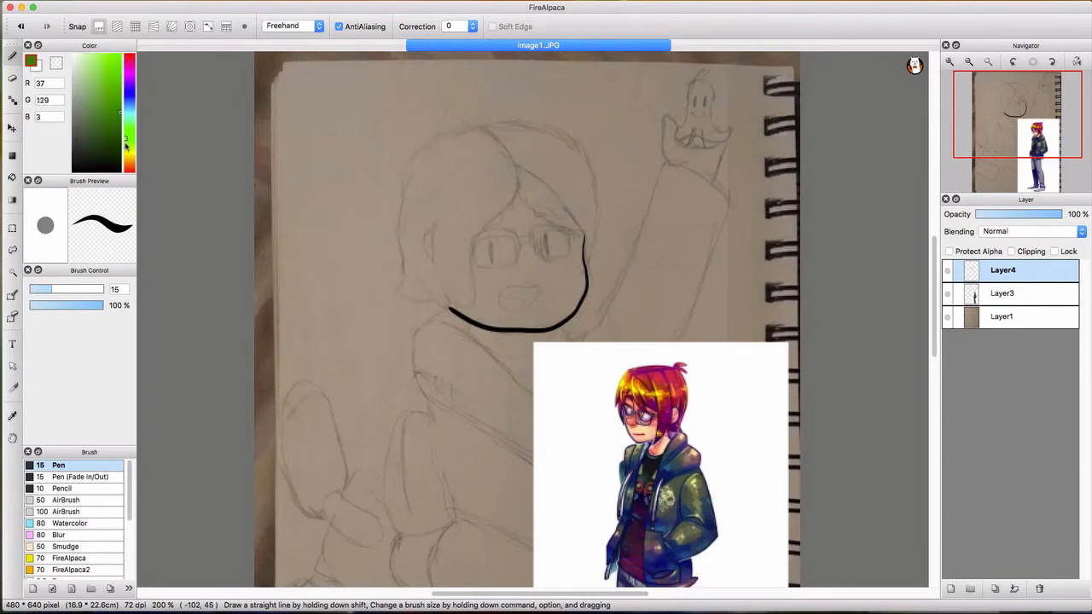
left_click(111, 124)
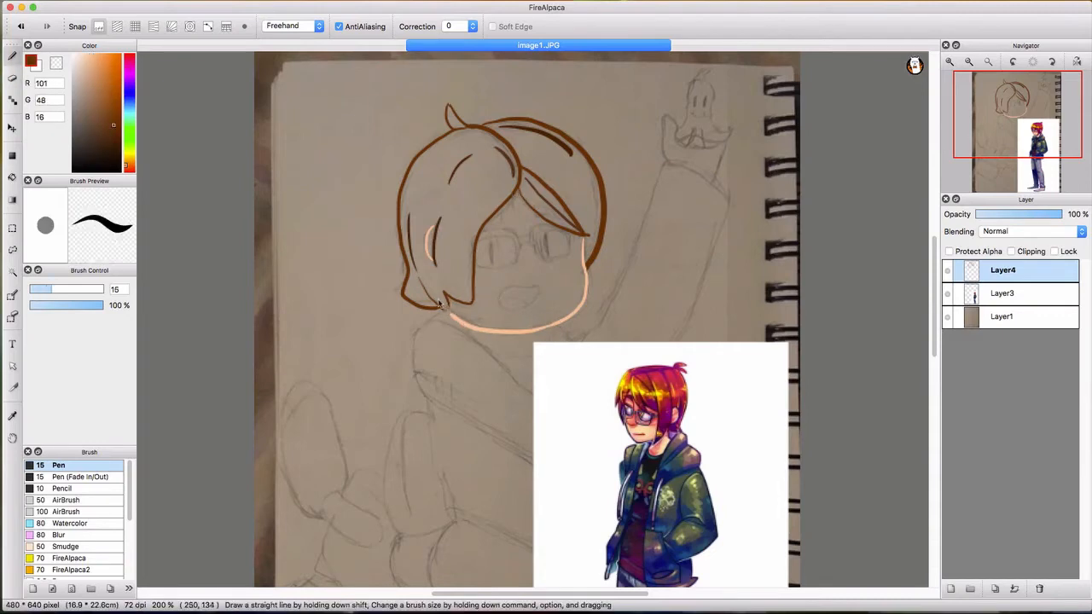
- Draw the near-black glasses frames across the eyes
left_click(90, 149)
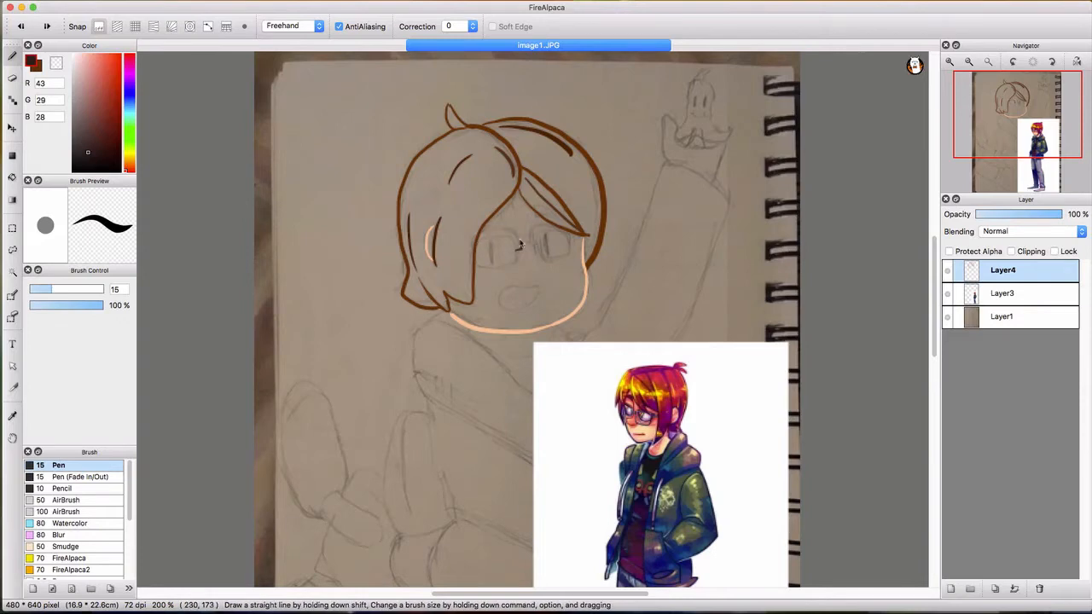
left_click_drag(478, 229, 521, 248)
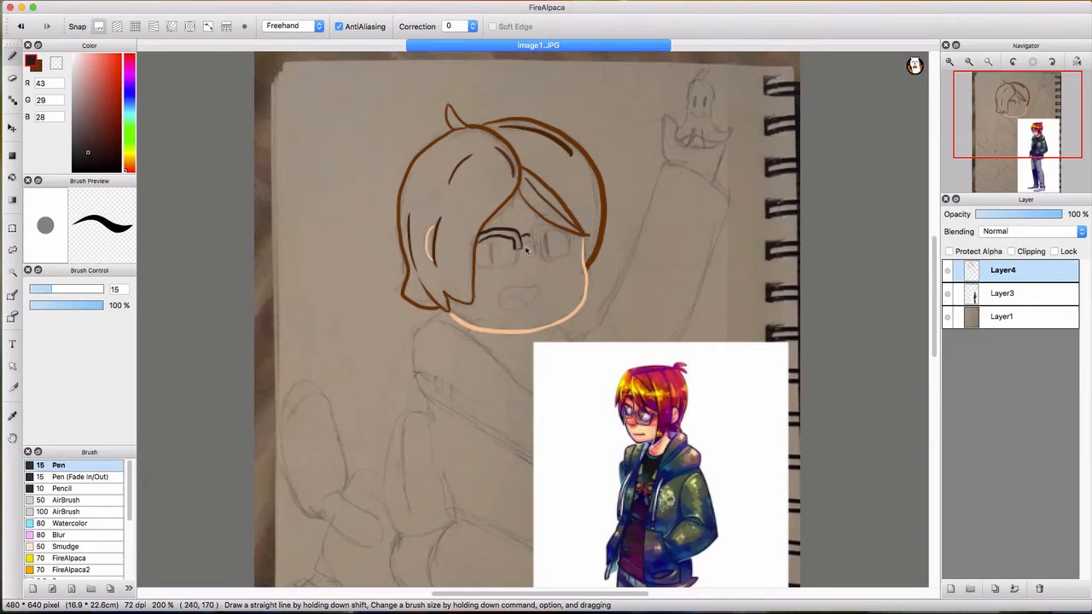
left_click_drag(495, 243, 571, 230)
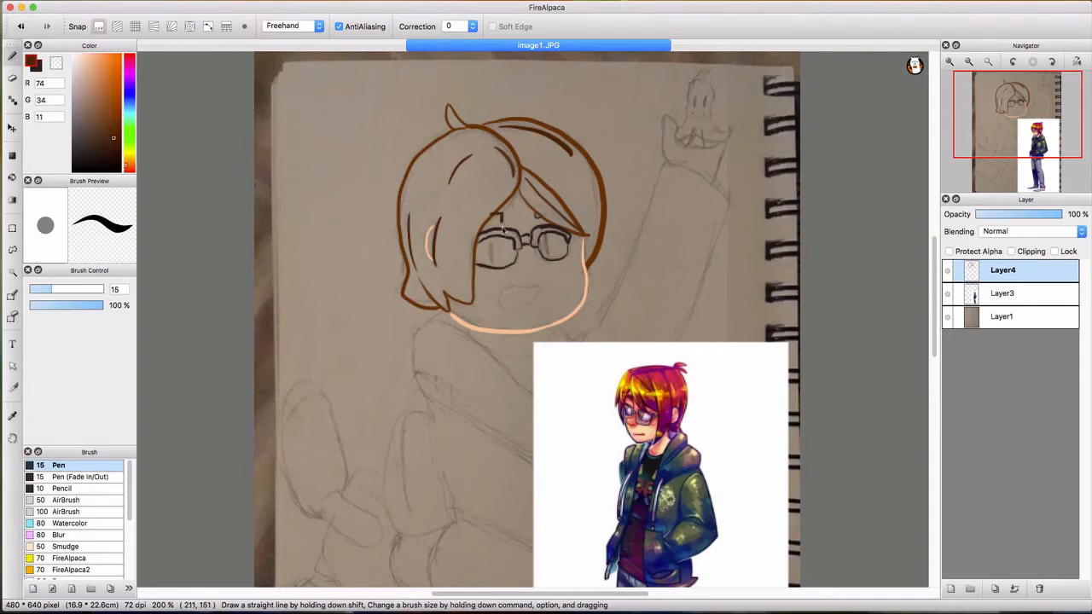
- Outline the open mouth in red, then pick a deeper red and the skin tone
left_click(88, 152)
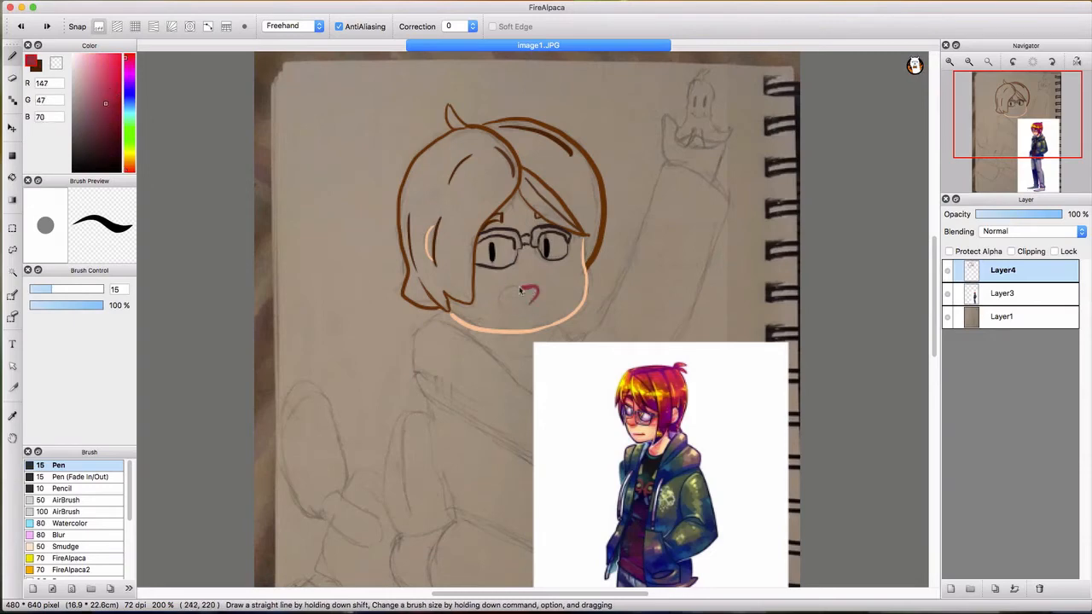
left_click_drag(512, 286, 529, 299)
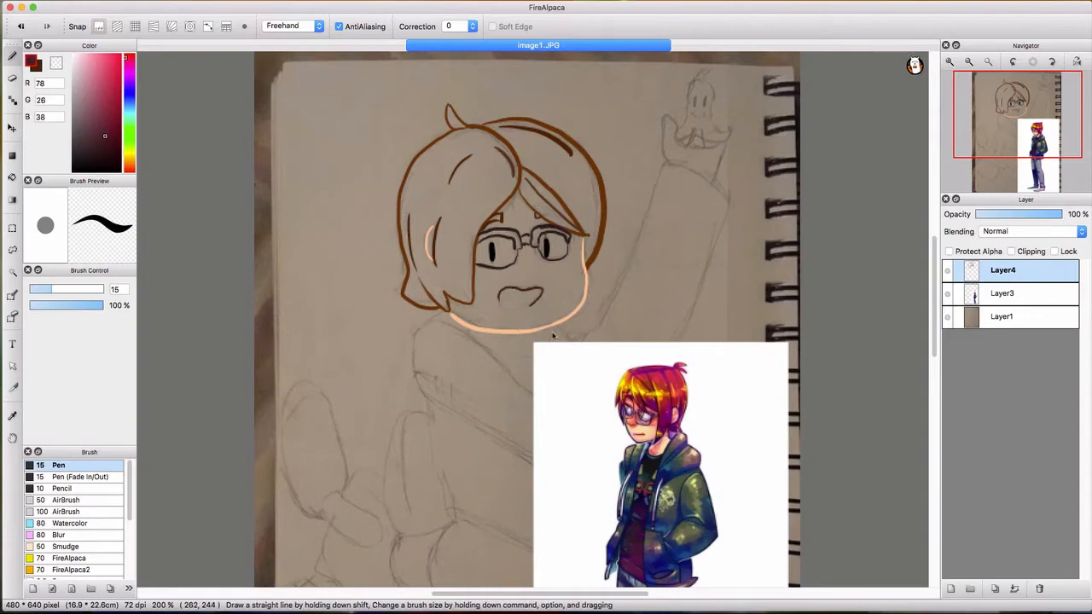
left_click(105, 119)
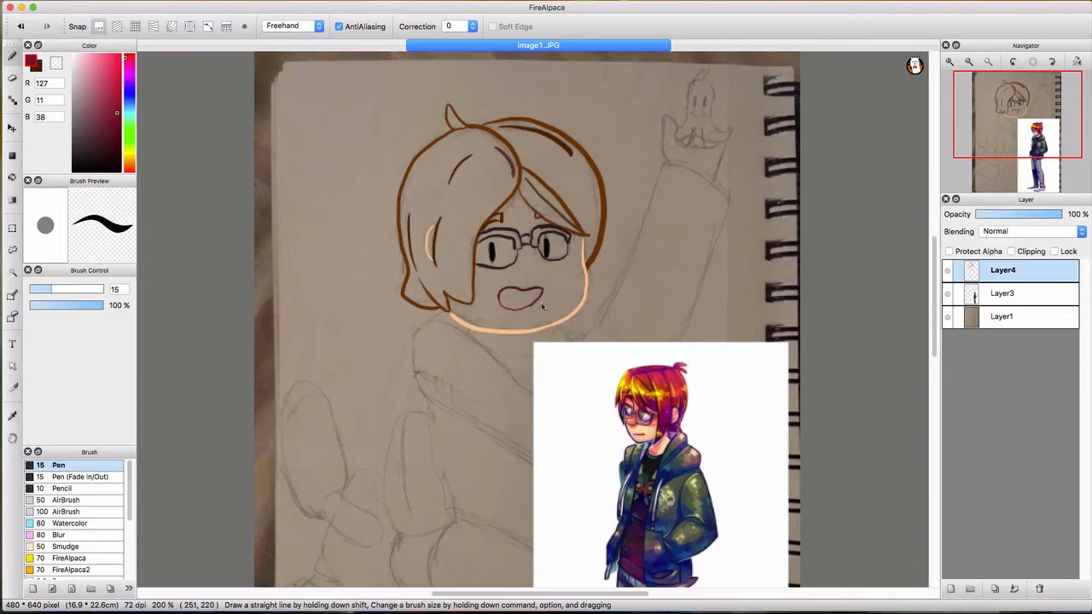
left_click(512, 299)
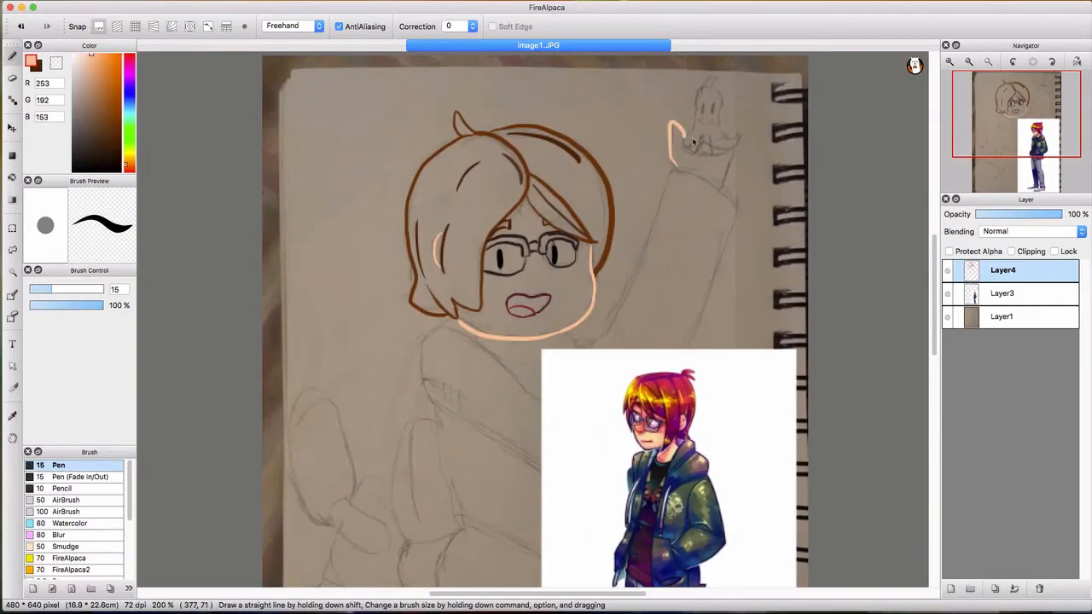
- Outline the waving hand and the lower hand in skin tone
left_click_drag(674, 132, 729, 179)
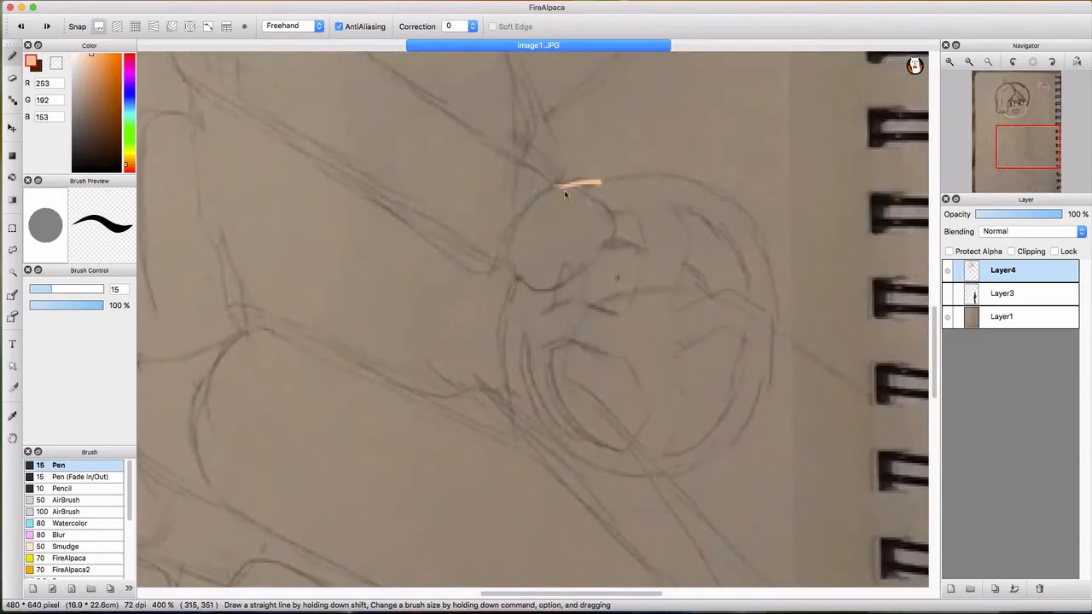
left_click_drag(597, 183, 529, 281)
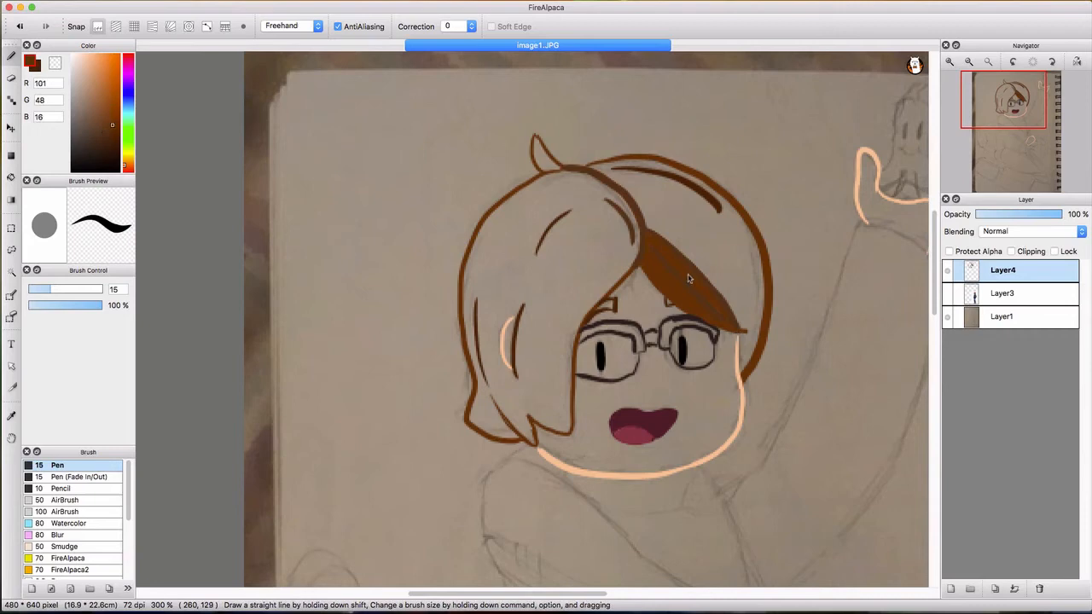
mouse_move(820, 338)
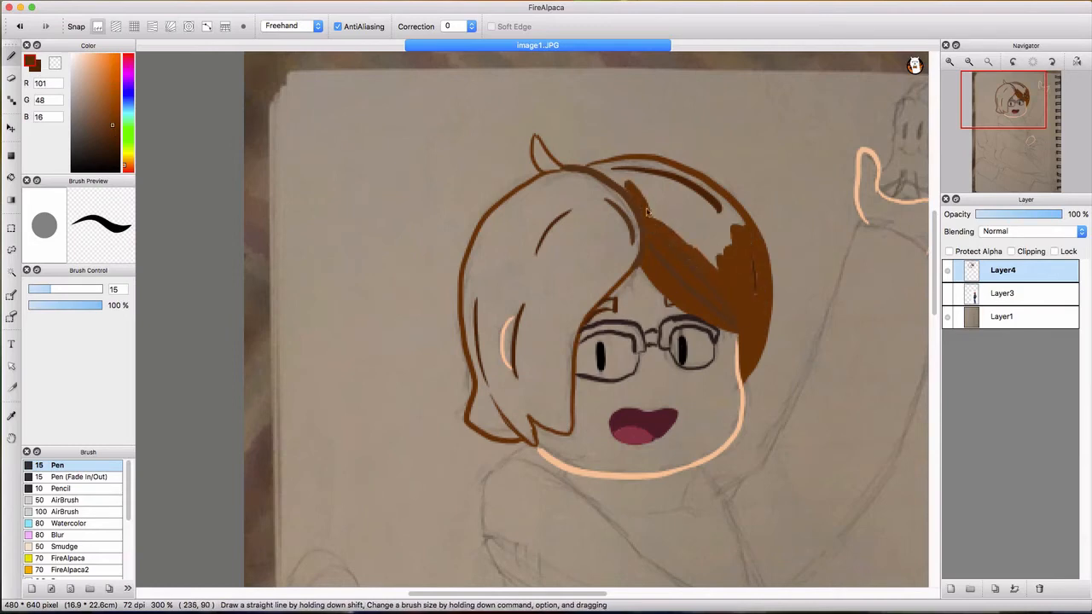
- Continue filling the fringe with solid brown
left_click(946, 317)
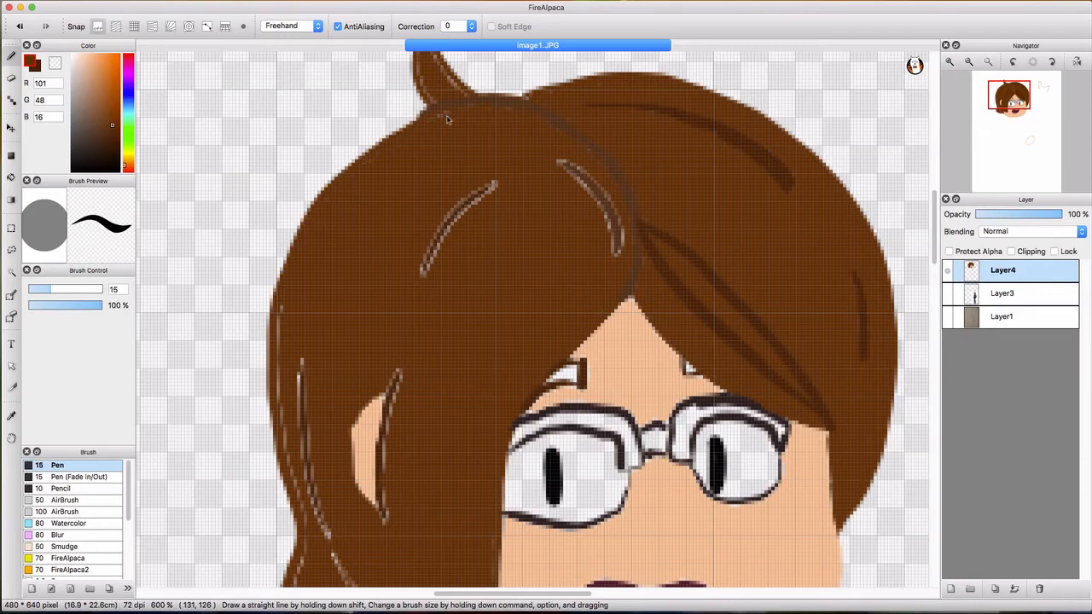
- Zoom in on the head to pixel level for touch-ups
scroll("down", 3)
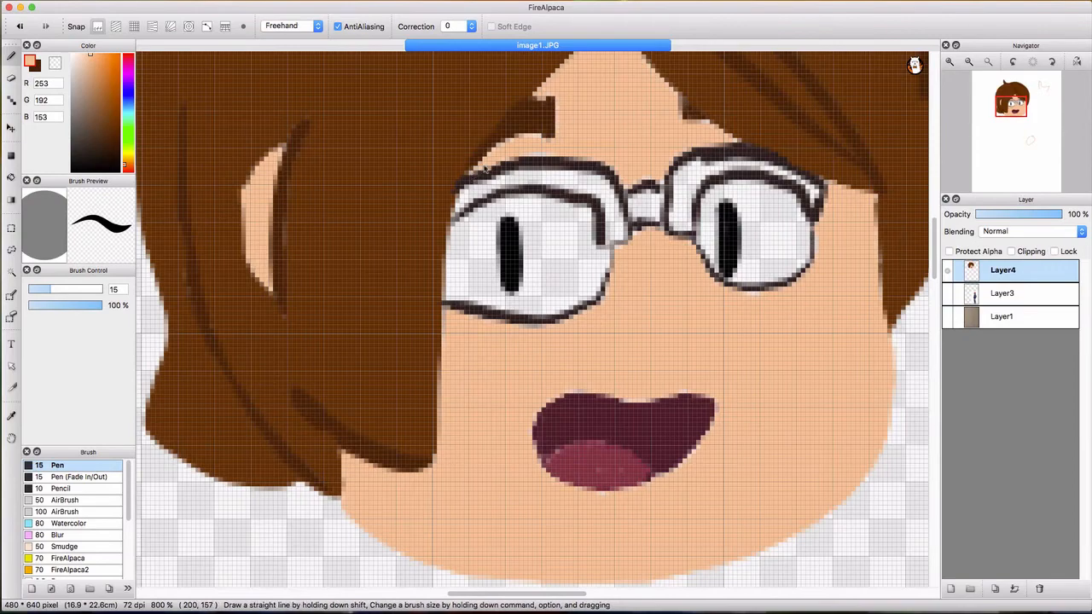
mouse_move(894, 379)
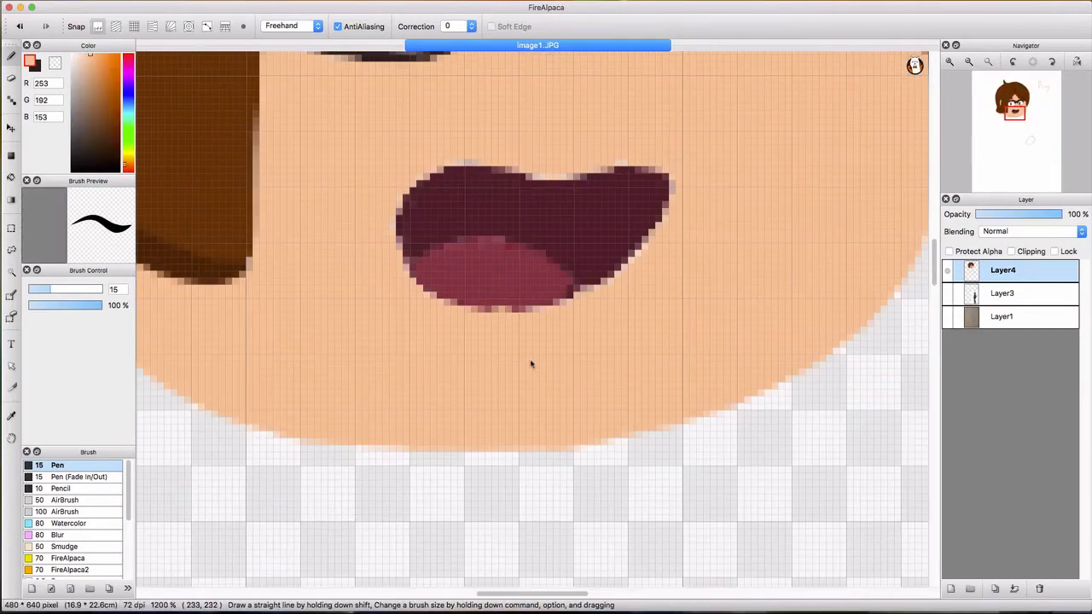
mouse_move(485, 145)
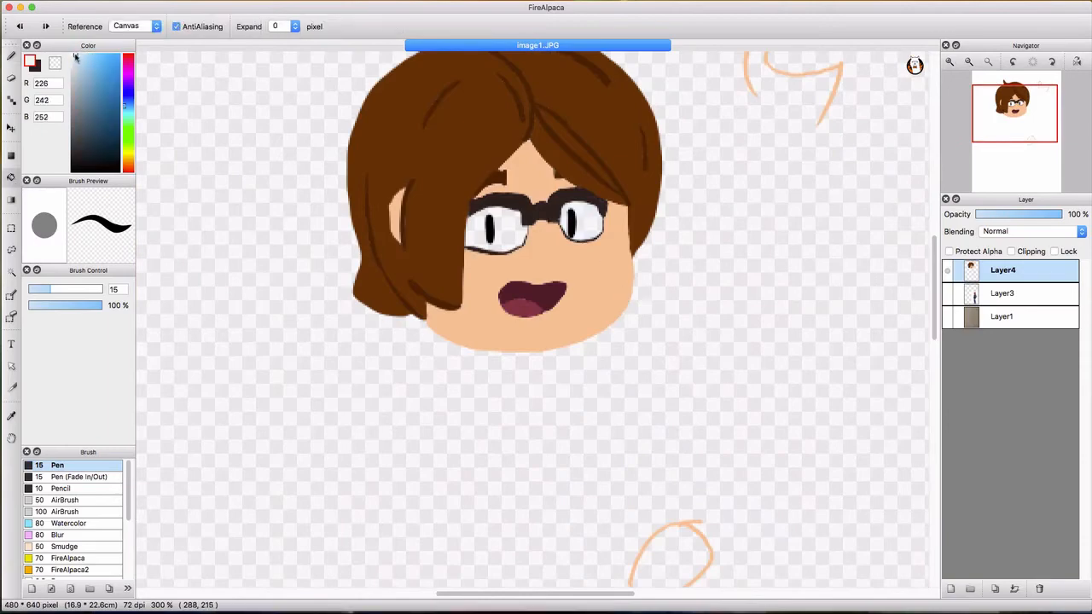
left_click(969, 60)
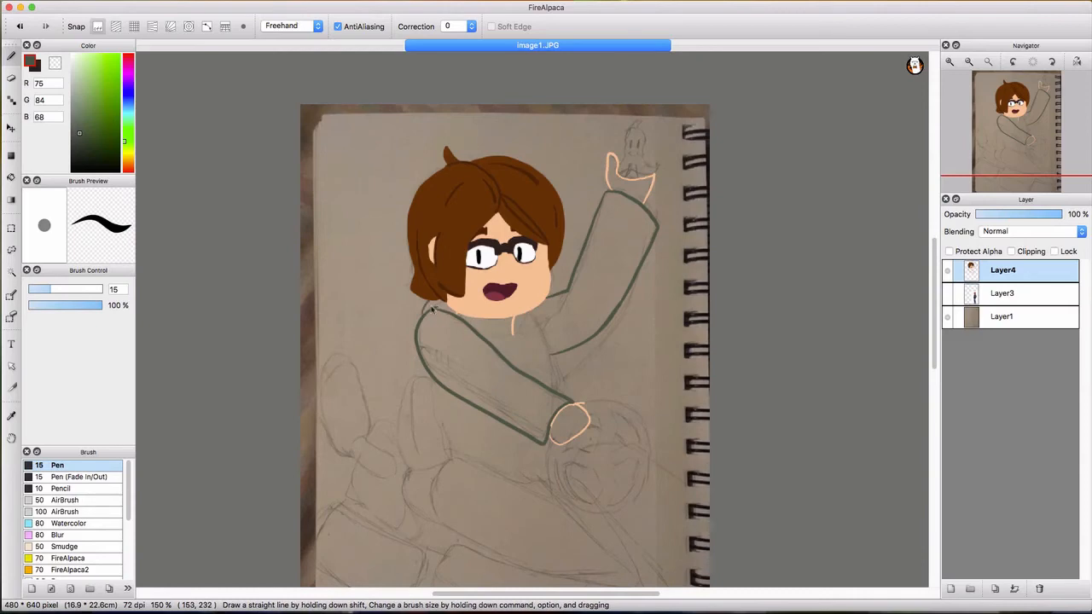
mouse_move(501, 348)
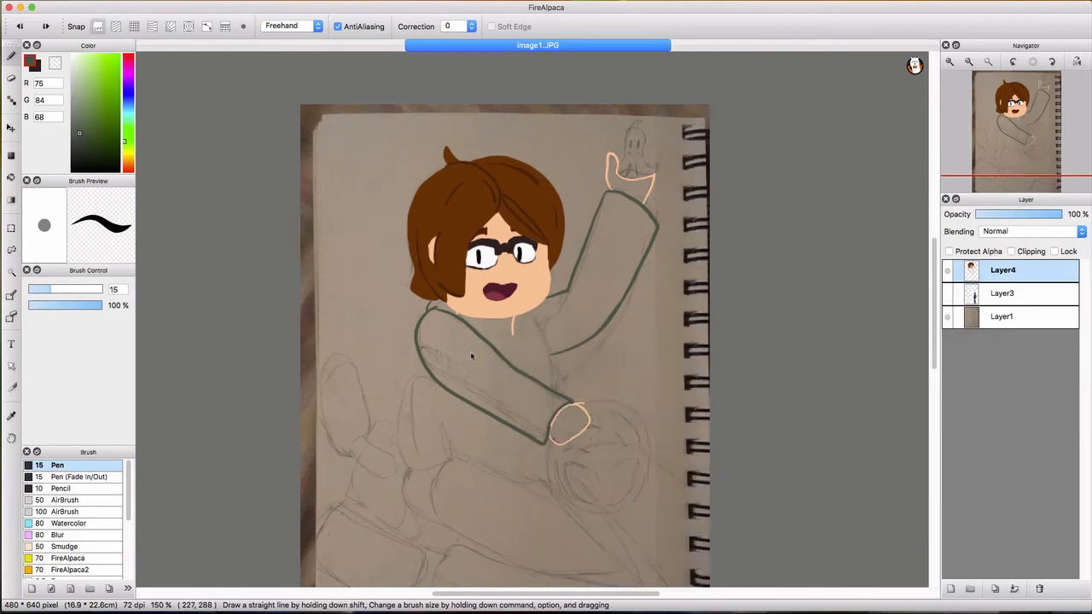
- Extend the grey-green jacket outline along its lower edge beneath the lower arm
left_click_drag(473, 354, 593, 413)
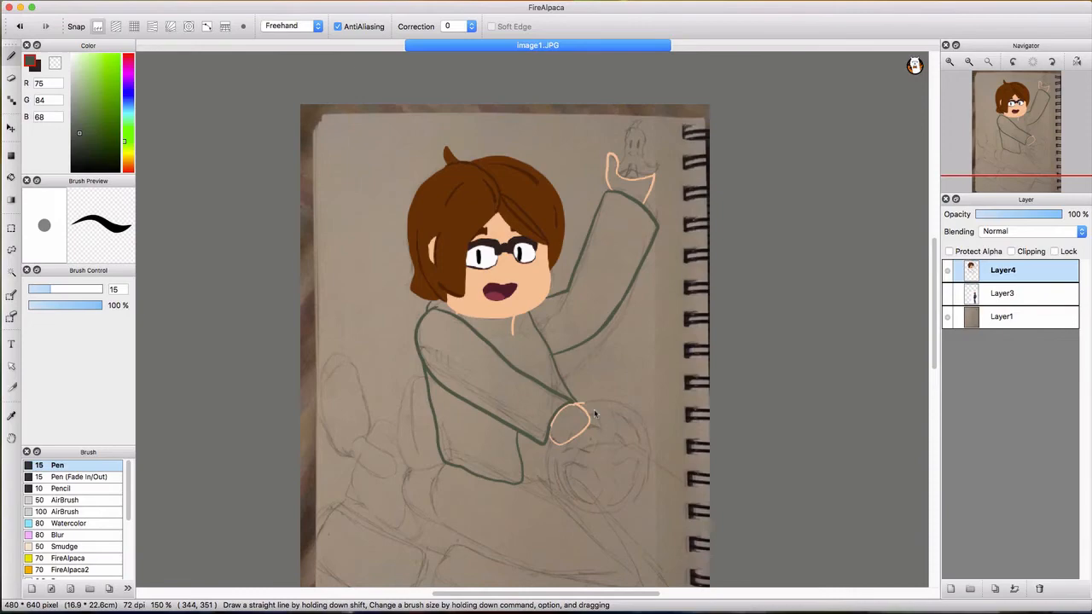